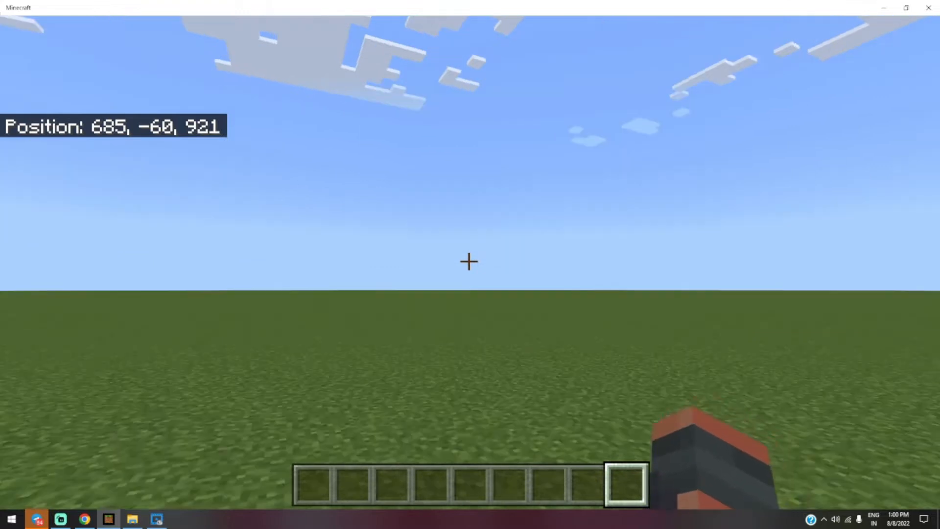
Take redstone blocks from the Items category, then grab snowballs from Equipment
key(e)
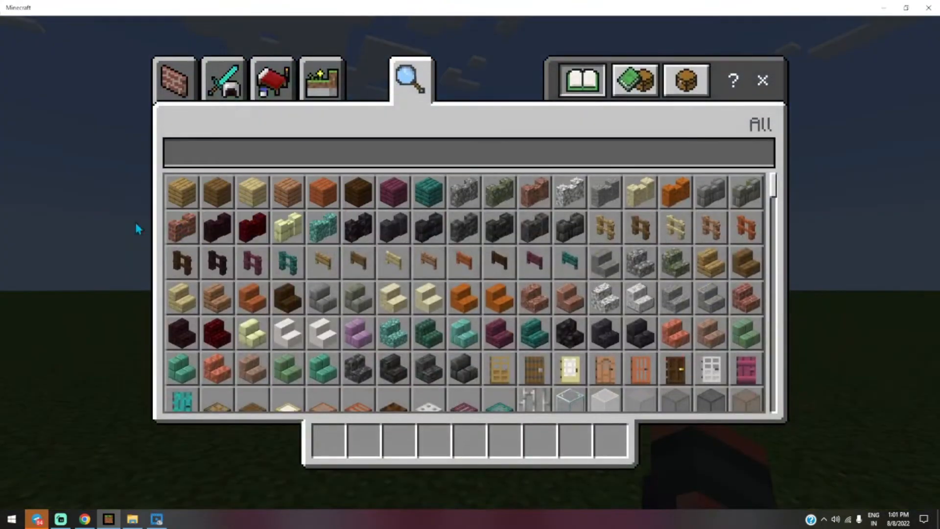
click(271, 79)
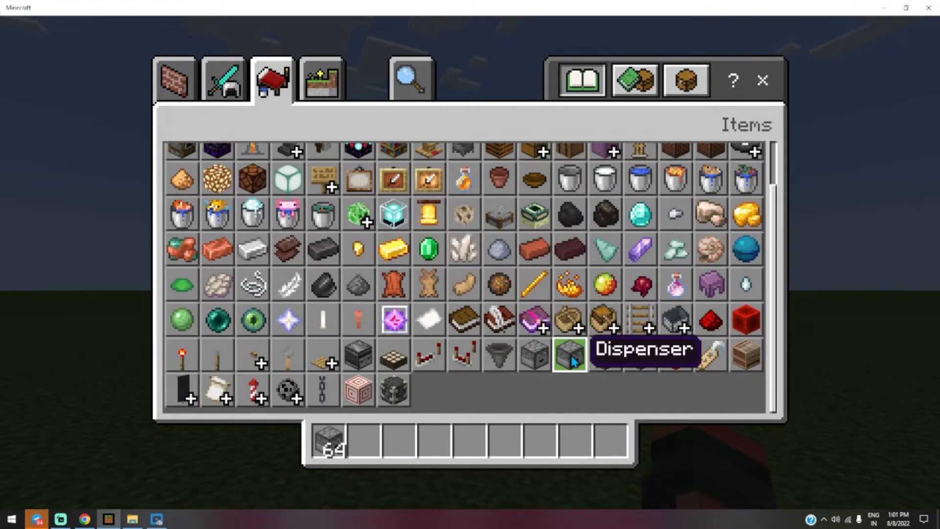
mouse_move(654, 384)
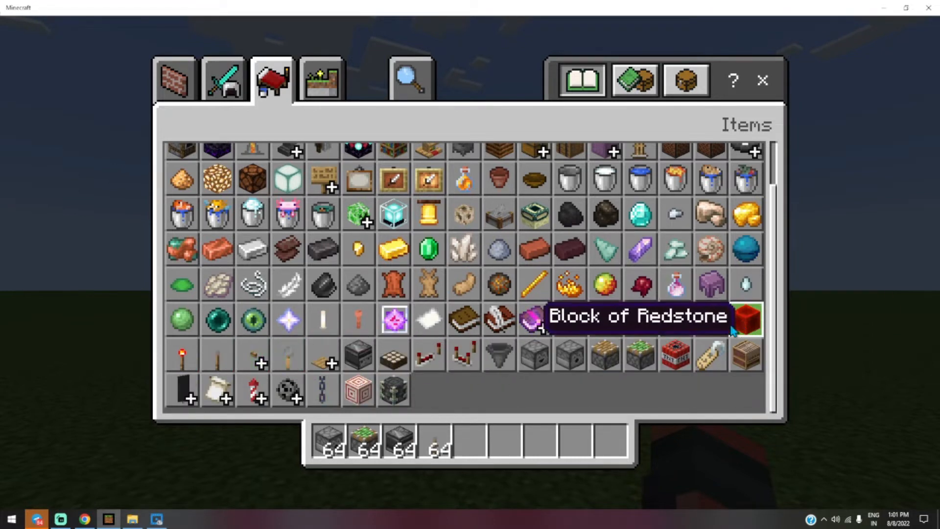
click(745, 318)
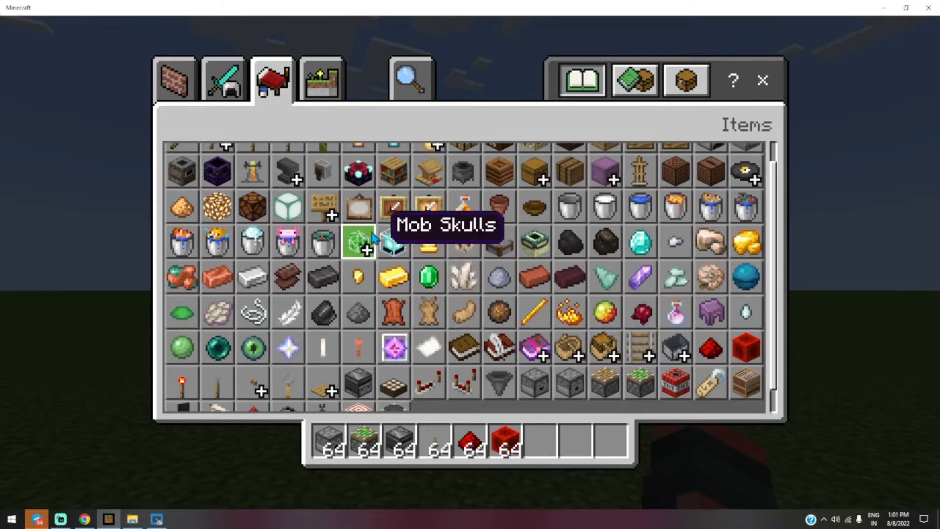
click(223, 80)
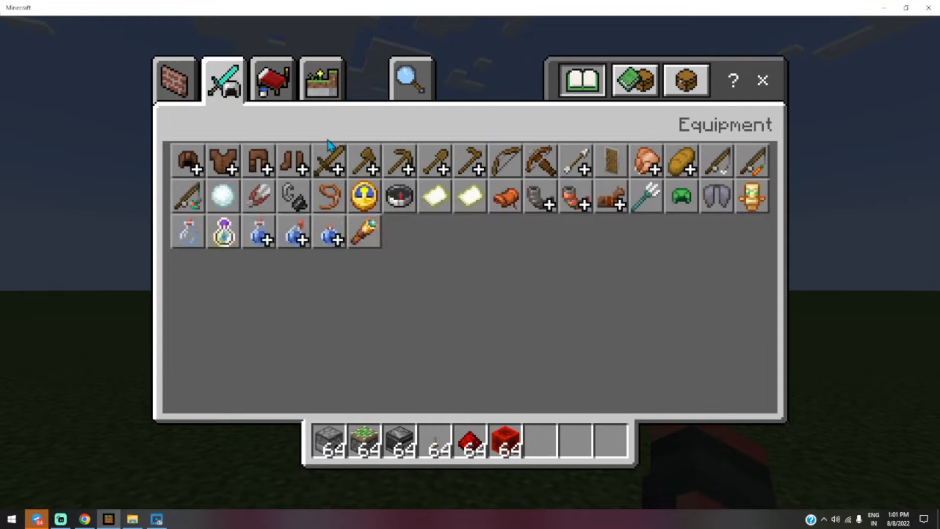
mouse_move(293, 197)
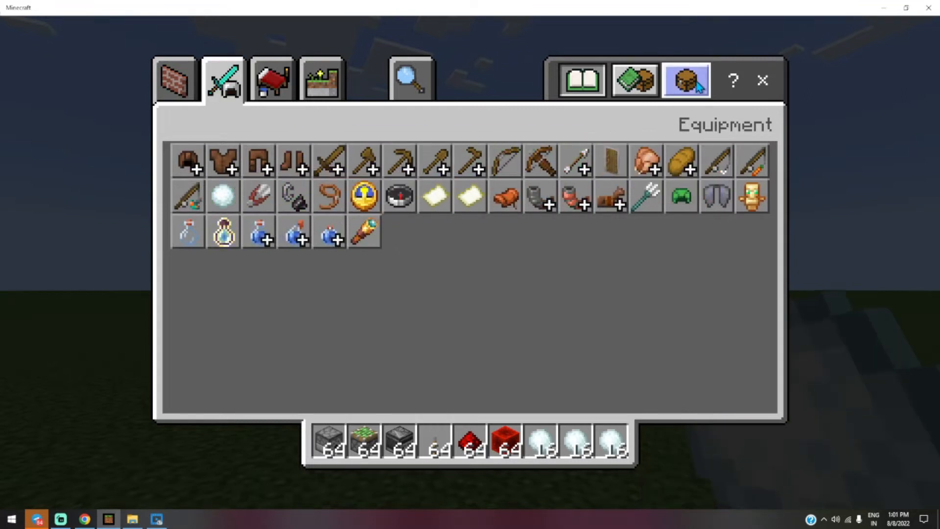
click(762, 79)
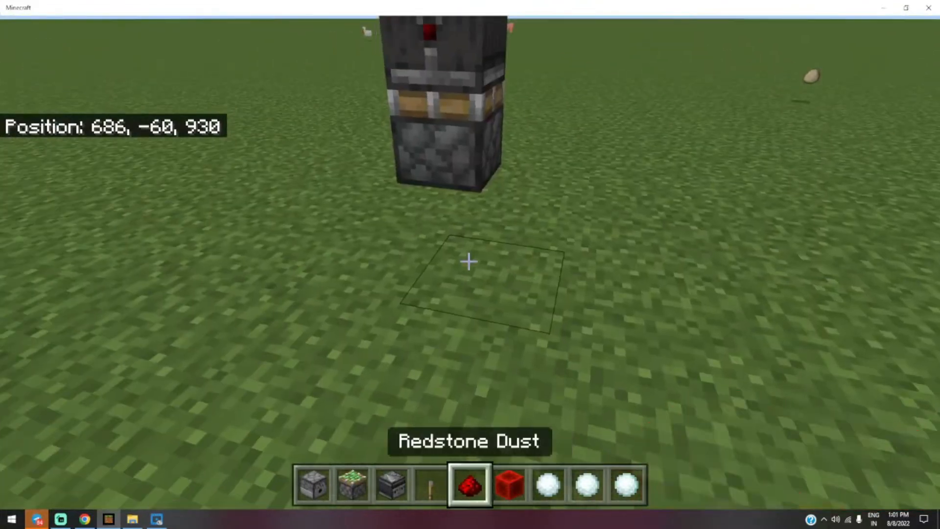
Lay redstone dust on the grass beside the piston and observer tower
click(469, 262)
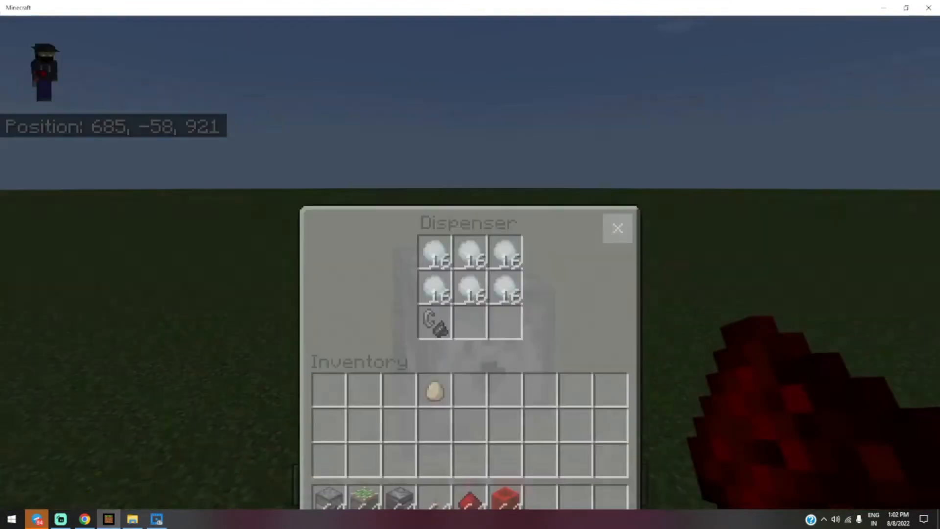
Move snowball stacks into the dispenser's slots
click(618, 228)
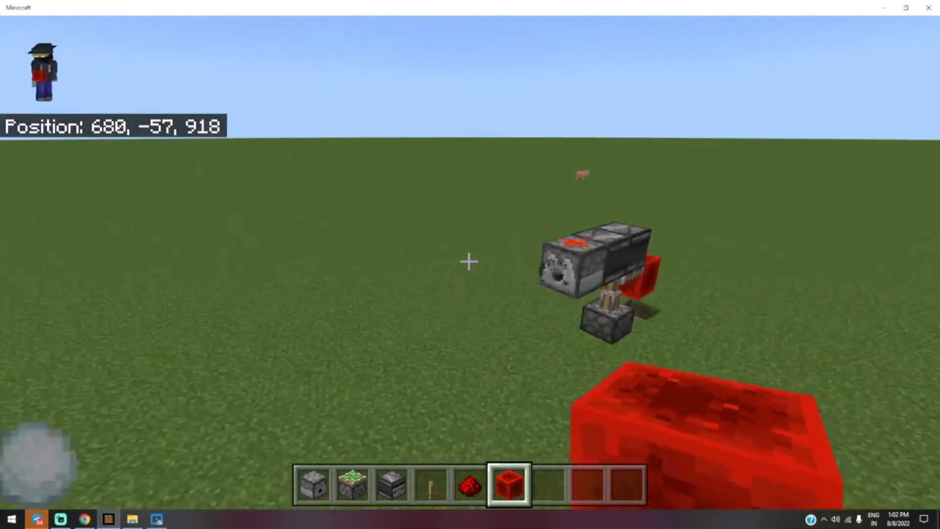
Place a redstone block beside the launcher to fire it, then reopen the inventory
right_click(570, 258)
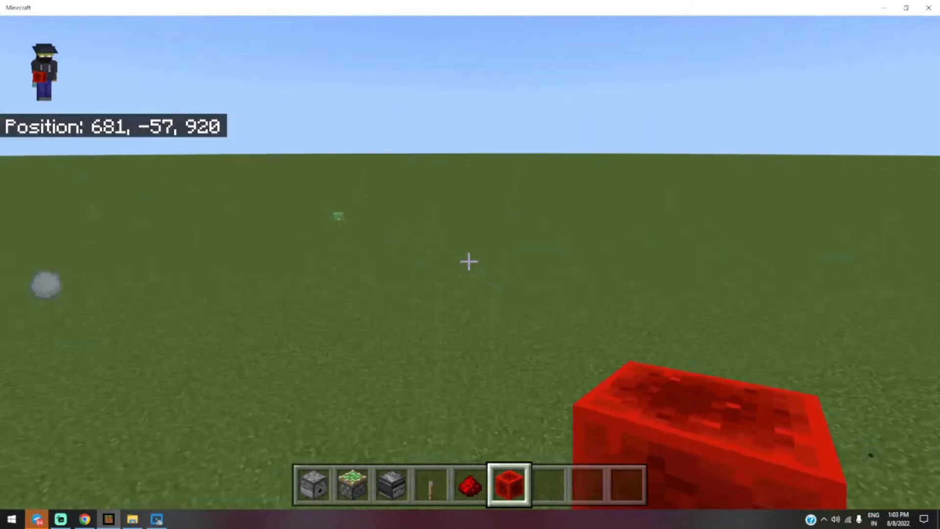
key(e)
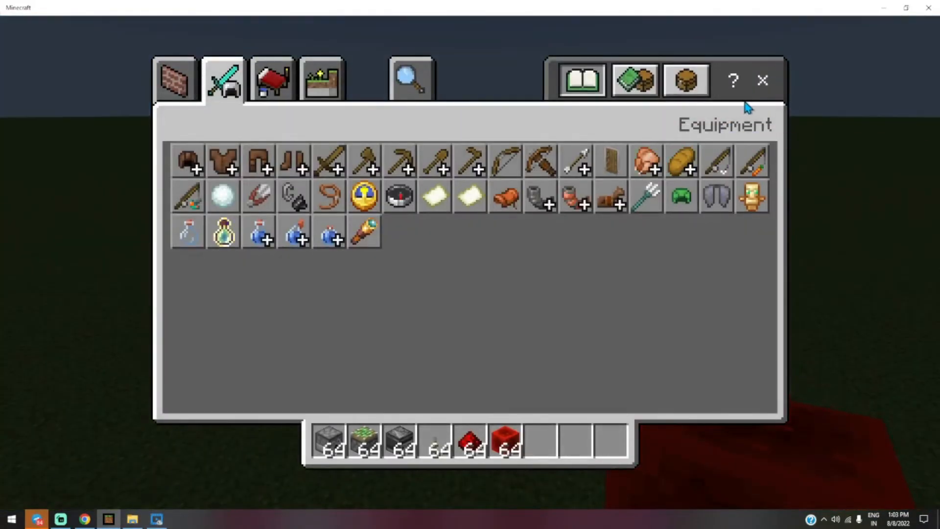